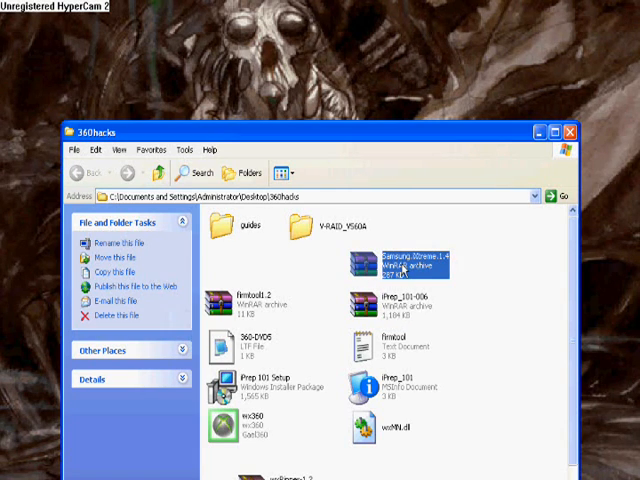
mouse_move(255, 327)
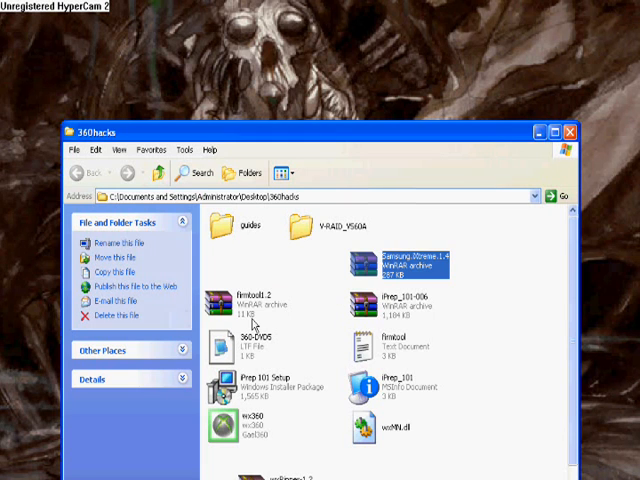
Step: Select the firmtool1.2 archive in the 360hacks folder and open Program Files
click(245, 305)
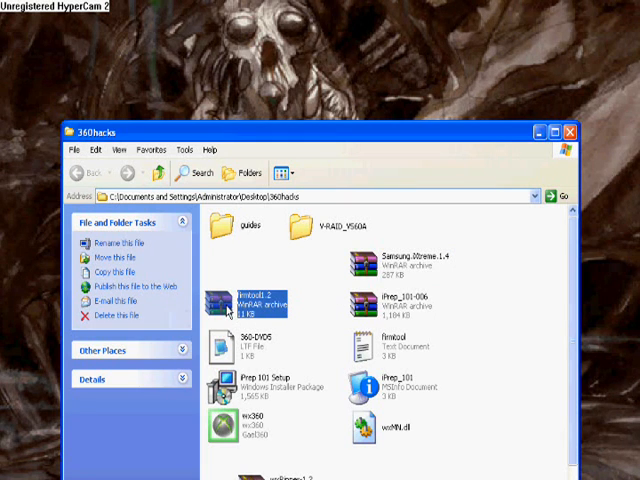
mouse_move(258, 280)
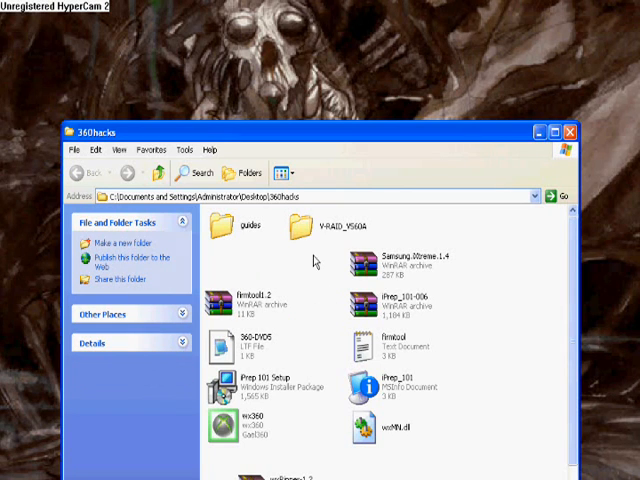
mouse_move(395, 282)
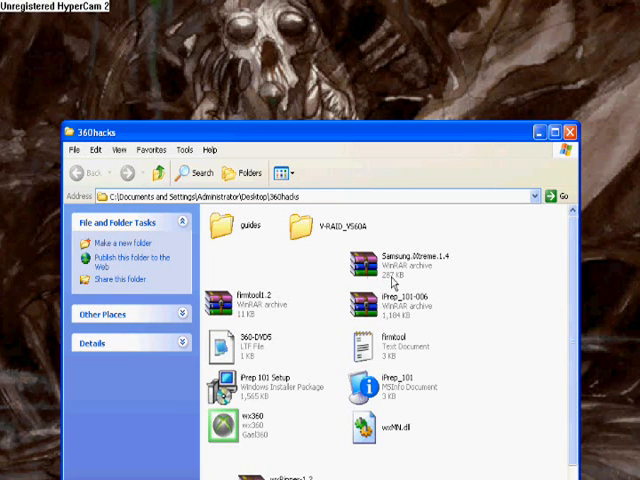
mouse_move(310, 275)
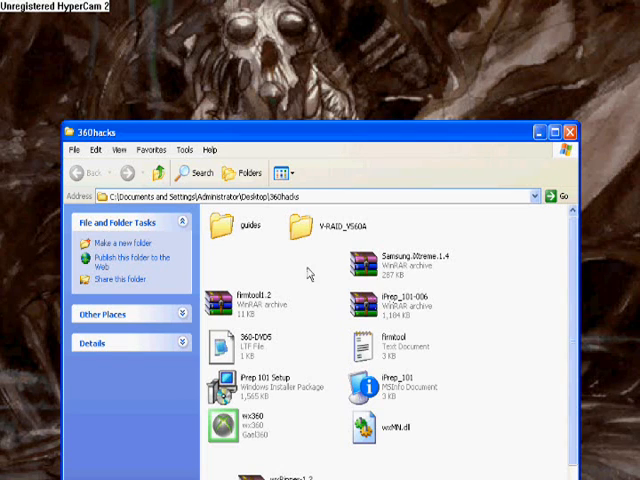
mouse_move(303, 293)
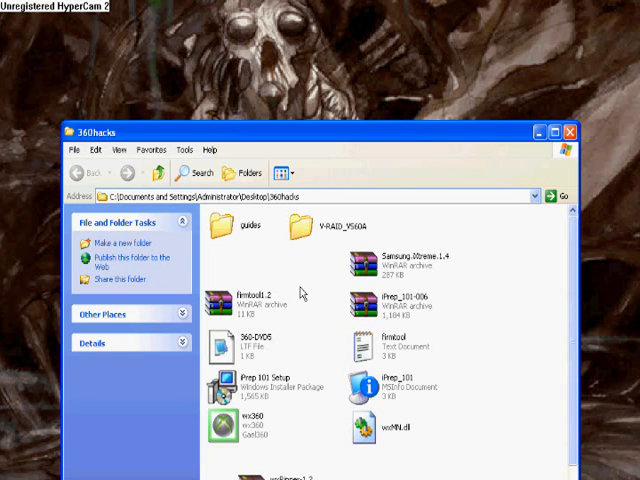
mouse_move(345, 298)
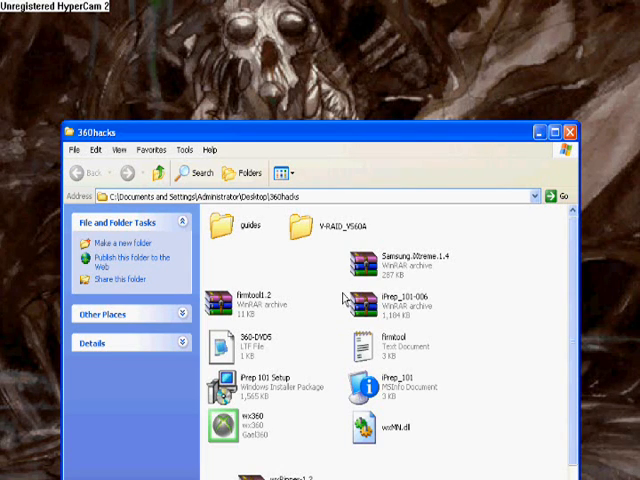
mouse_move(320, 300)
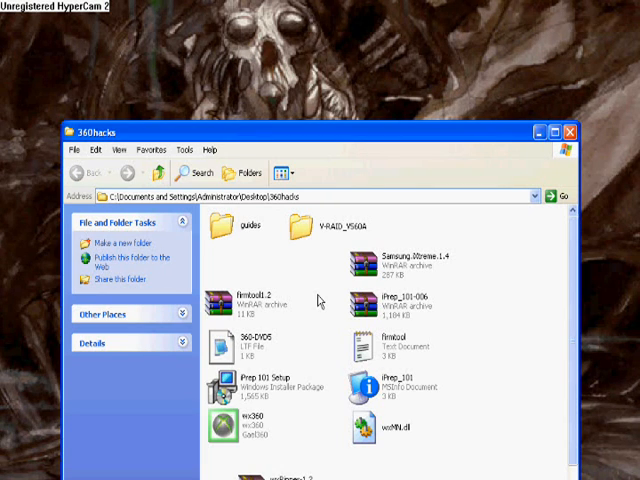
scroll(down, 3)
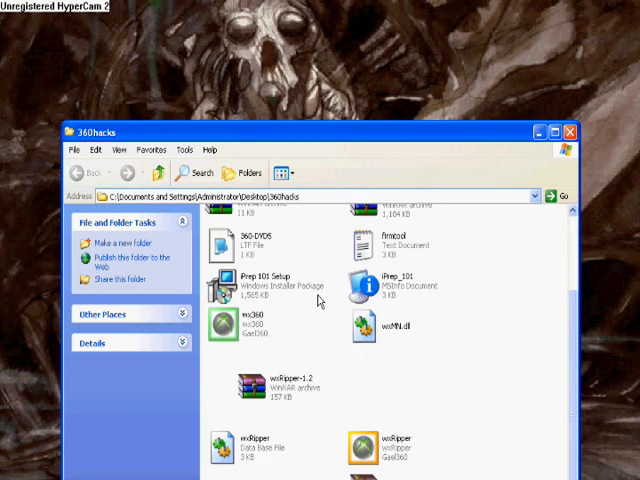
scroll(up, 3)
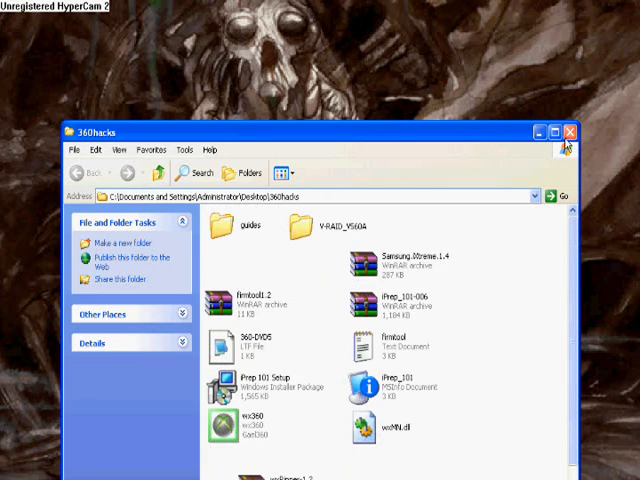
mouse_move(370, 315)
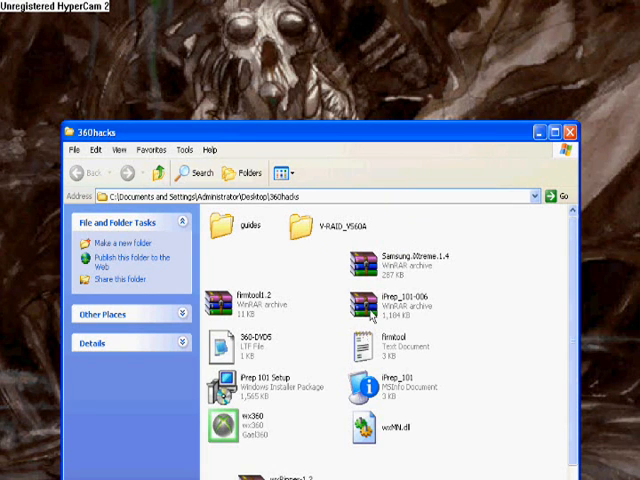
mouse_move(428, 308)
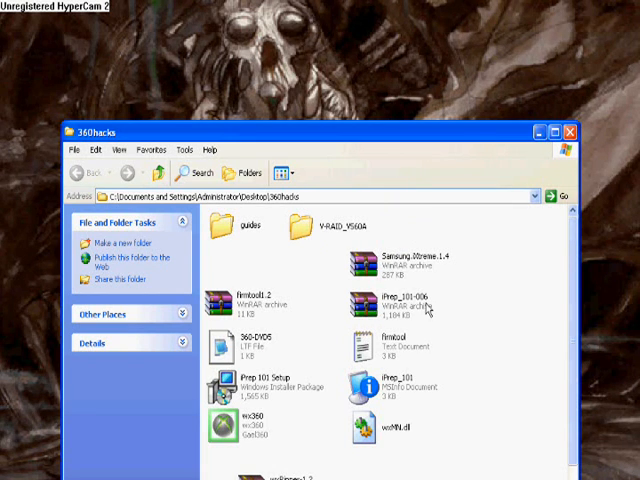
mouse_move(388, 308)
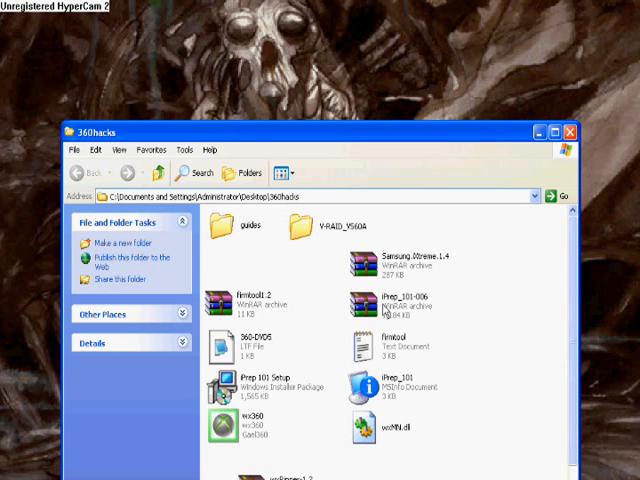
click(260, 390)
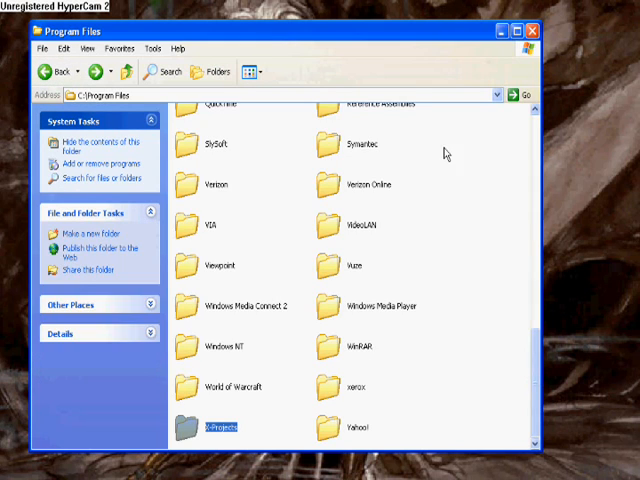
Step: Drill down through X-Projects, iPrep 101 and Resources into the Tools folder
scroll(up, 3)
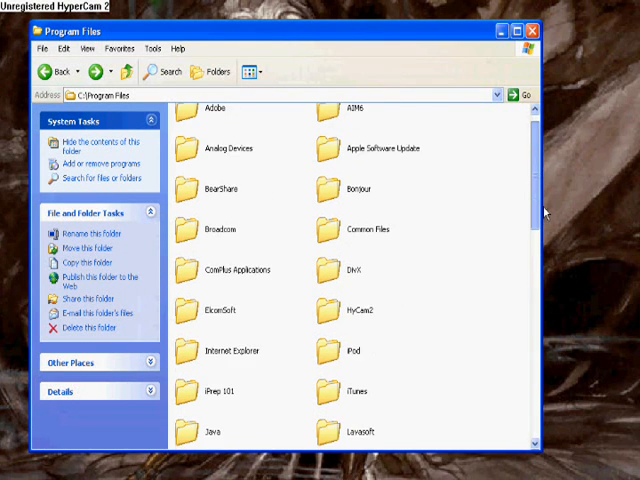
scroll(down, 3)
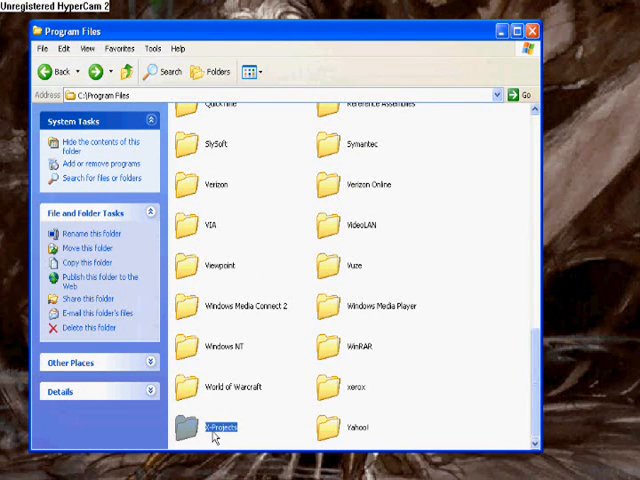
double_click(220, 427)
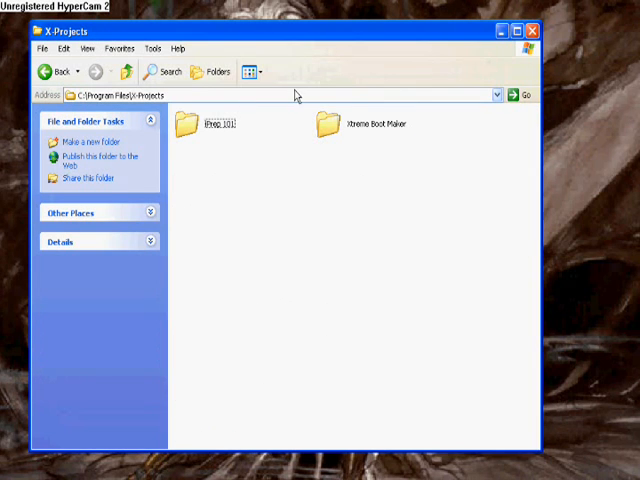
mouse_move(180, 135)
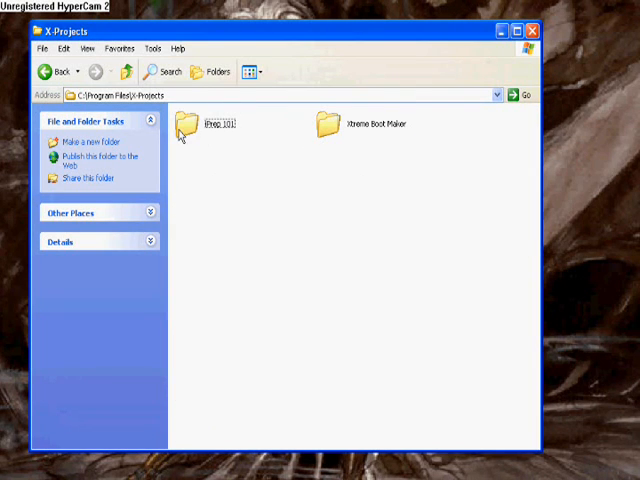
double_click(192, 125)
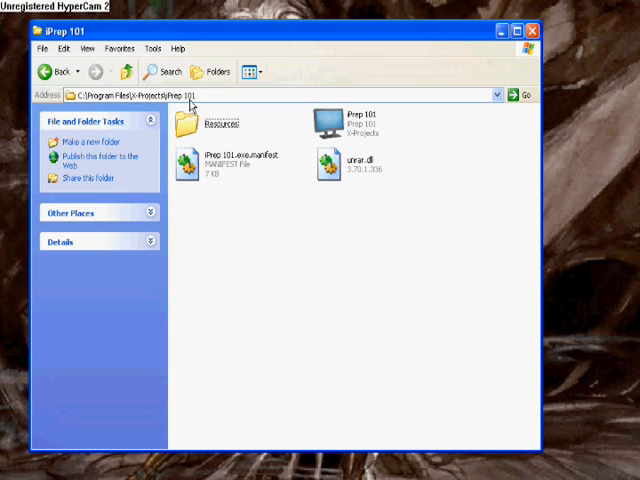
double_click(215, 118)
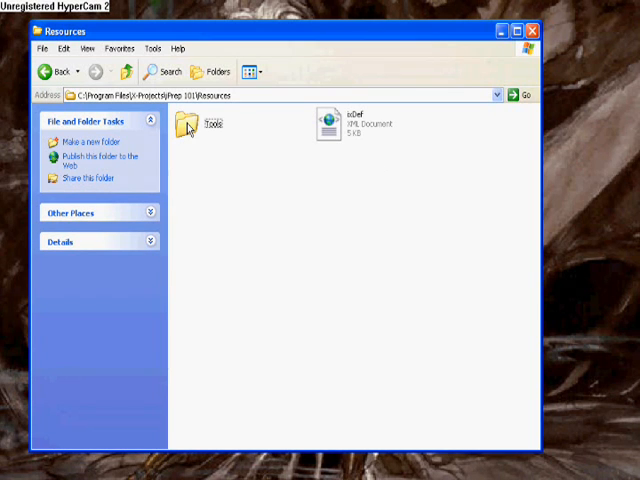
double_click(188, 121)
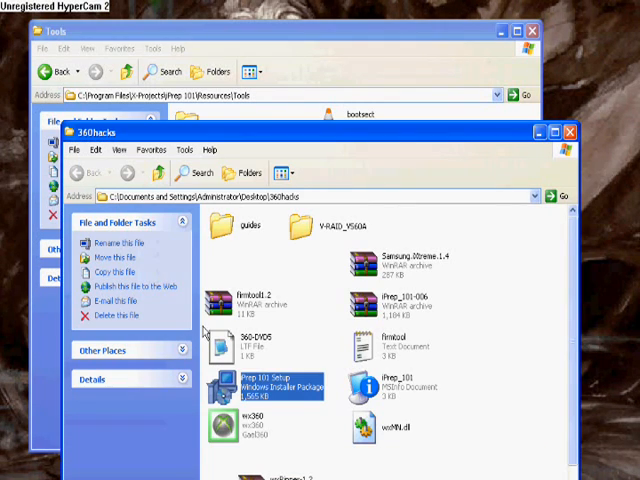
Step: Extract the firmtool1.2 archive and replace the old FIRMTOOL in the Tools folder
click(230, 295)
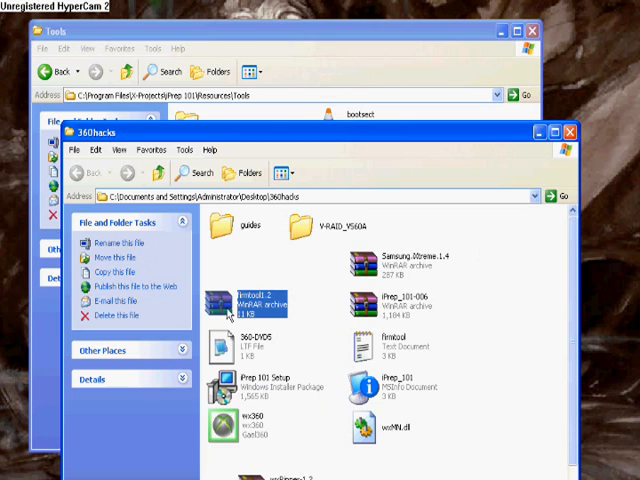
right_click(240, 300)
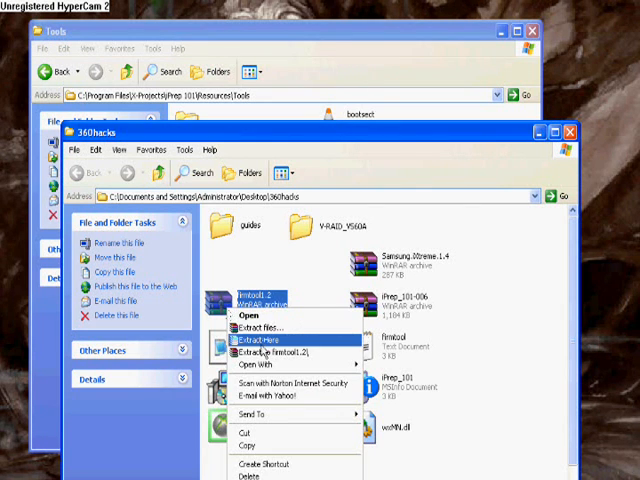
click(263, 340)
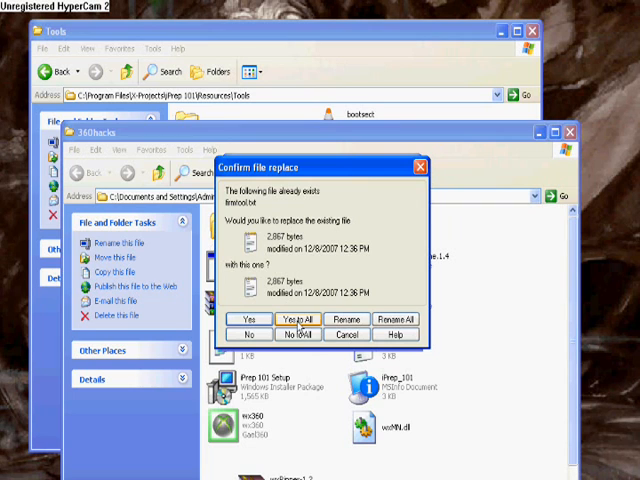
click(297, 319)
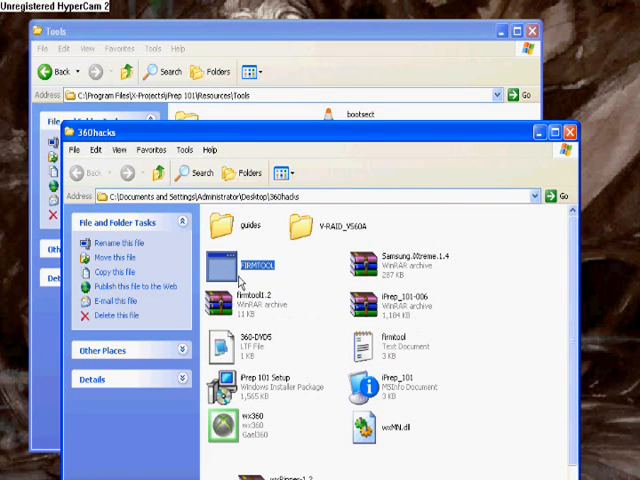
mouse_move(223, 280)
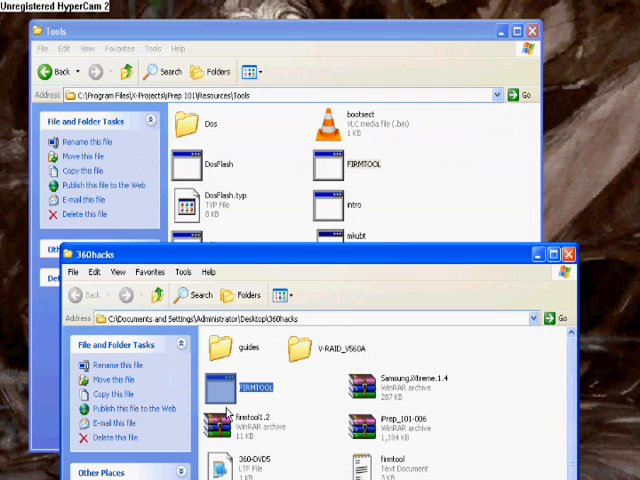
mouse_move(307, 204)
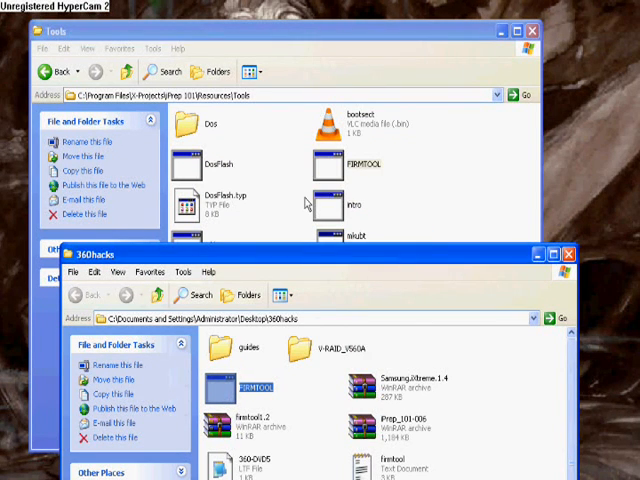
double_click(345, 207)
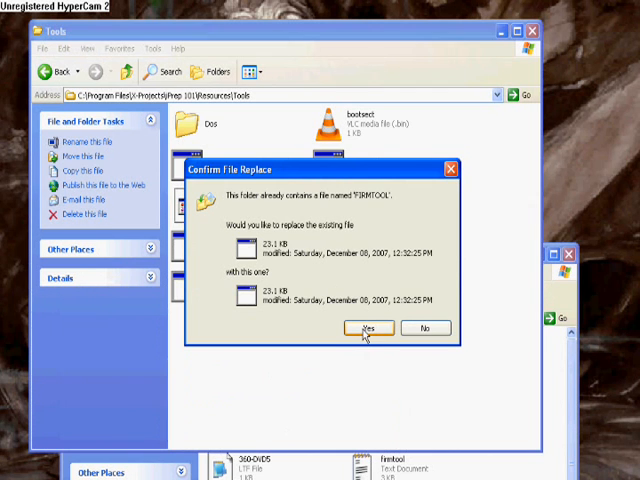
click(368, 328)
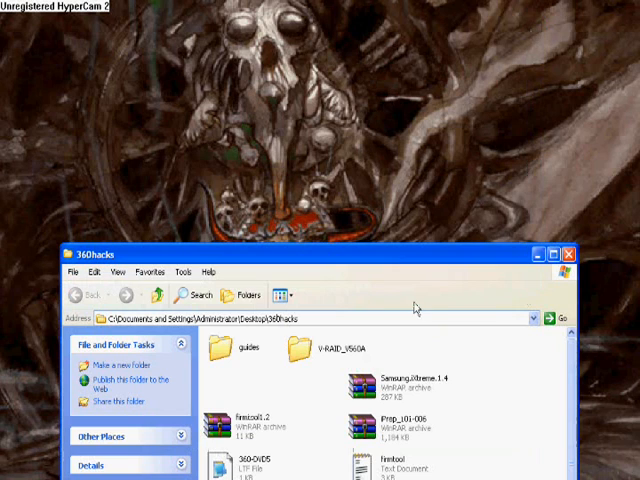
Step: Launch iPrep 101, run Tools > Check for updates, and dismiss the no-updates message
click(30, 474)
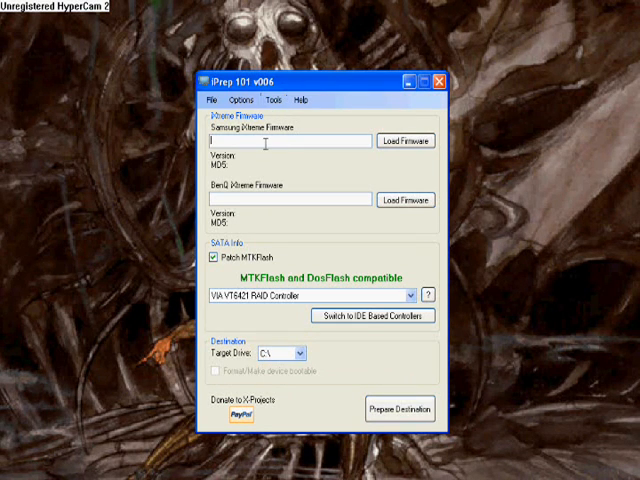
click(271, 100)
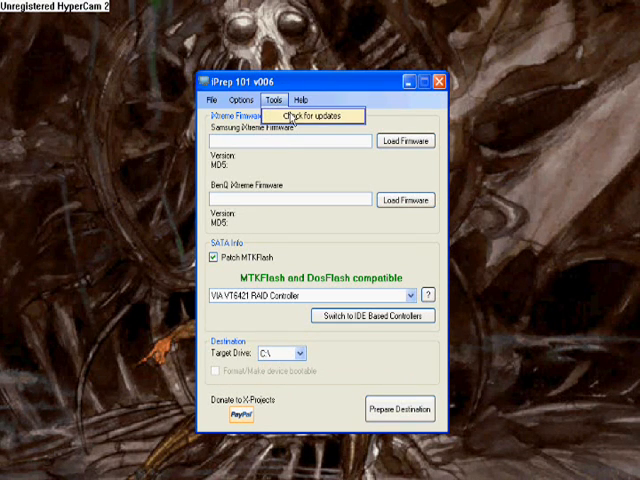
click(312, 117)
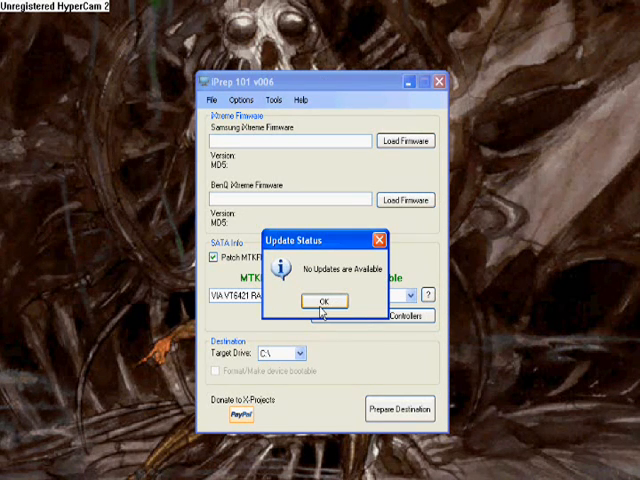
click(320, 301)
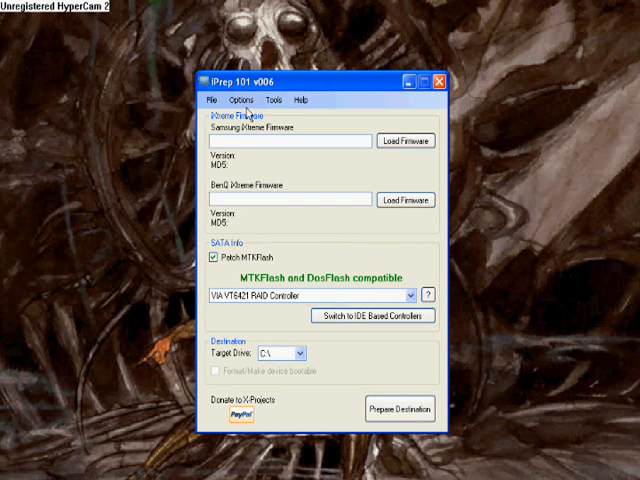
click(210, 100)
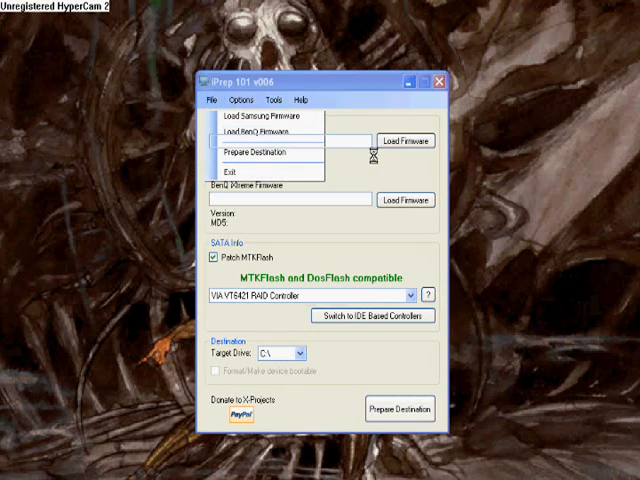
Step: Load the Samsung iXtreme 1.4 archive, rejecting the wrong file and accepting v1.4 - 12x
click(253, 118)
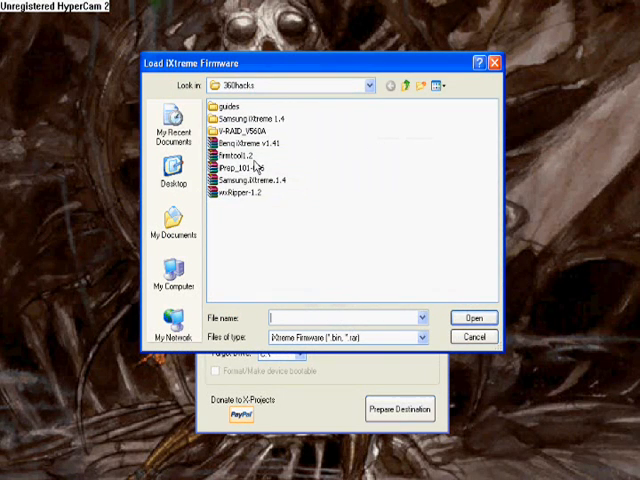
click(245, 181)
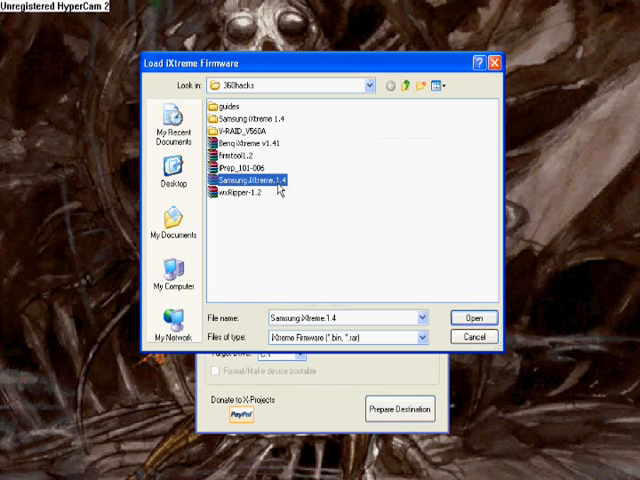
mouse_move(440, 300)
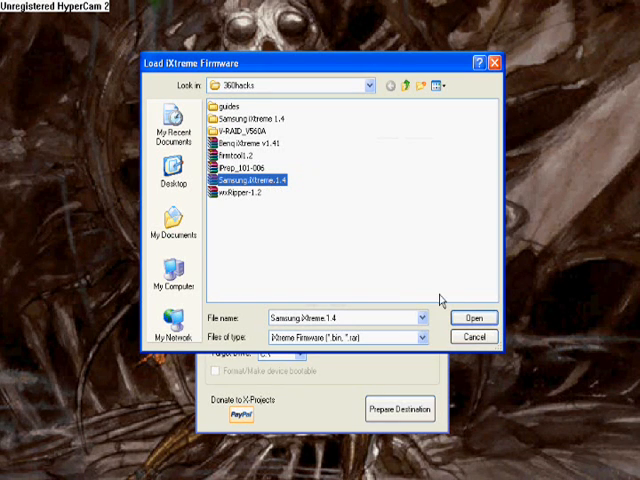
click(475, 317)
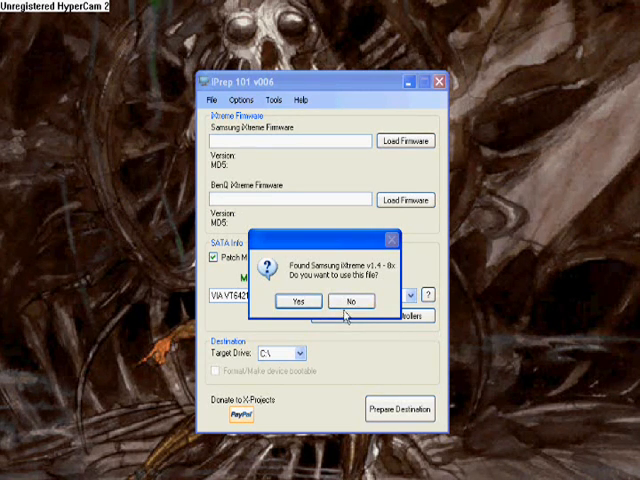
mouse_move(430, 290)
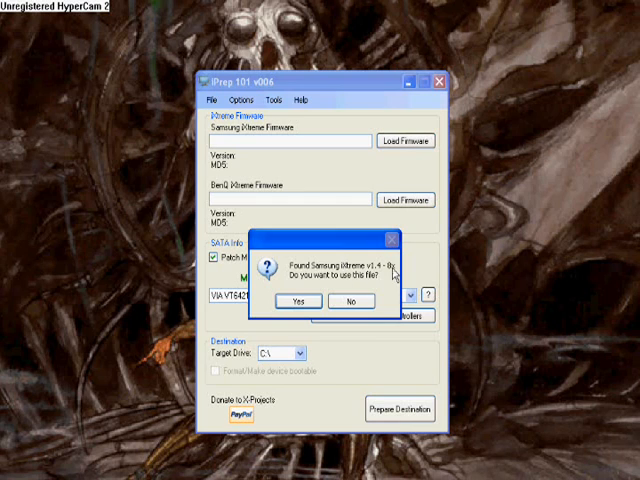
mouse_move(367, 322)
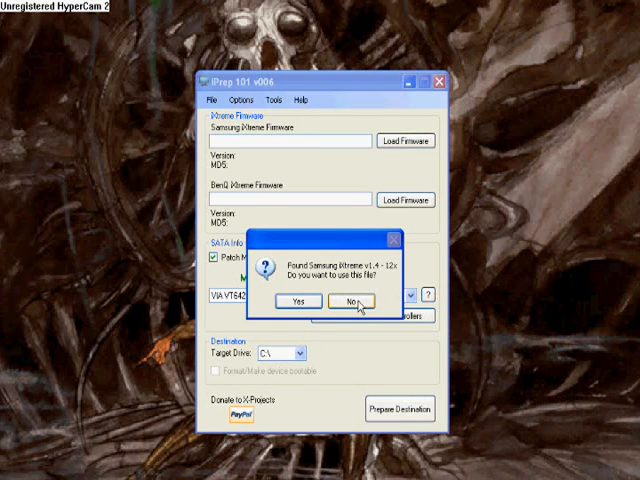
click(348, 302)
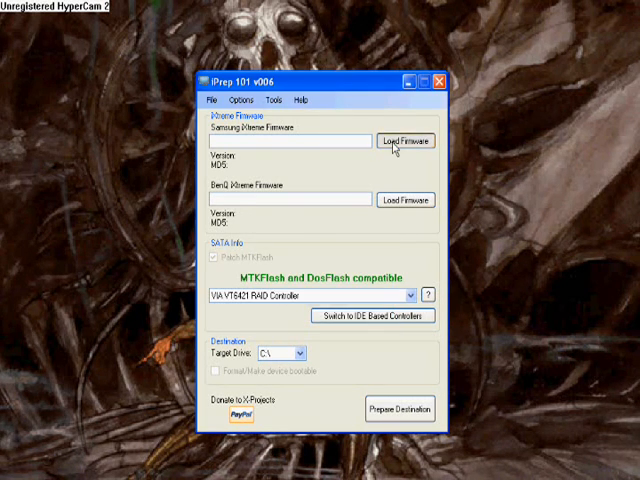
click(404, 140)
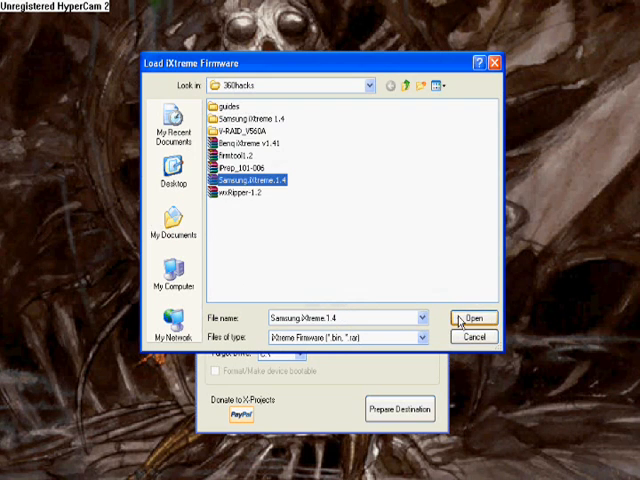
click(474, 318)
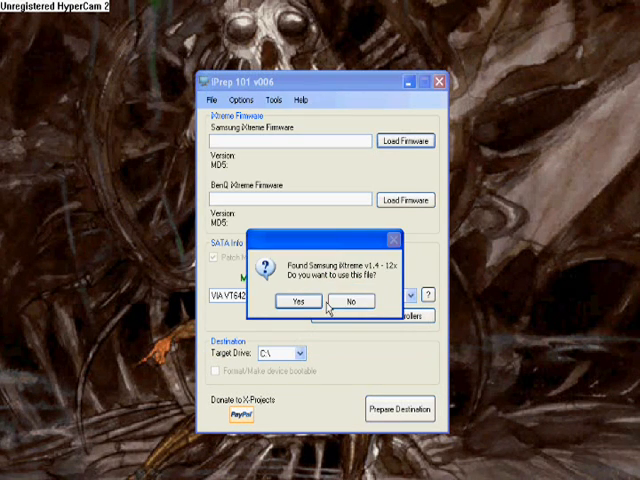
click(296, 301)
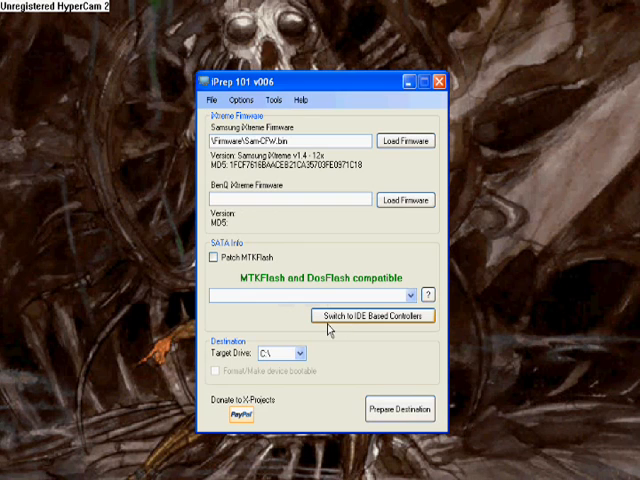
Step: Choose the VIA VT6421 RAID Controller, enable Patch MTKFlash, and set format/make bootable
click(372, 315)
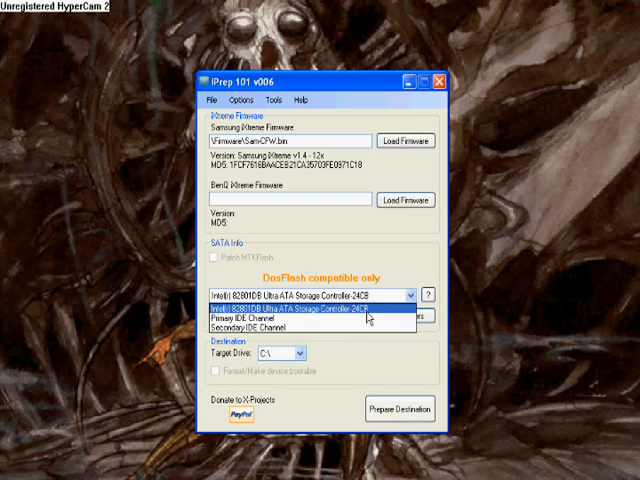
click(310, 295)
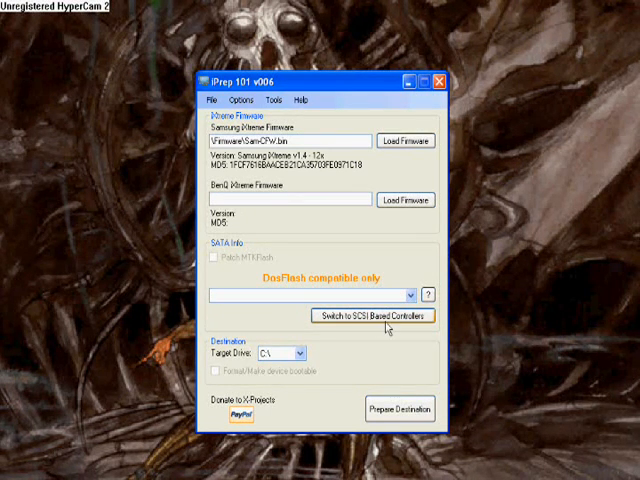
click(372, 315)
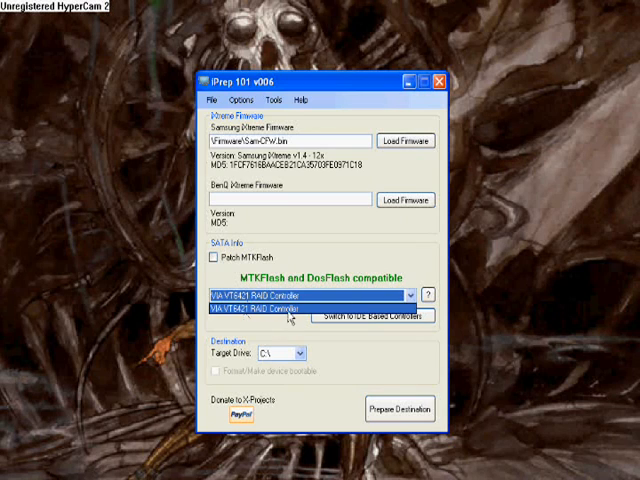
click(300, 308)
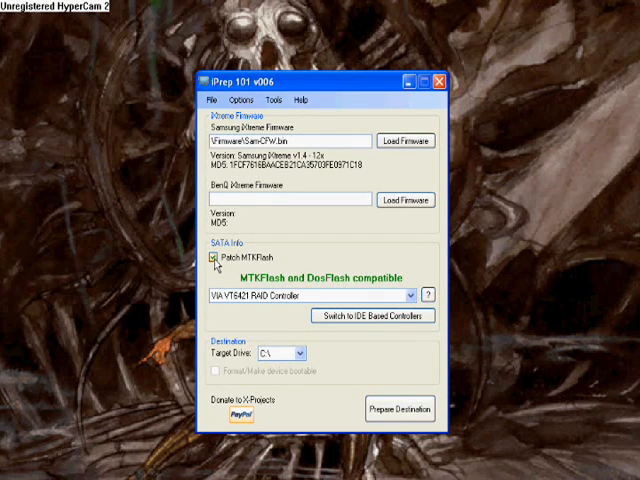
click(304, 353)
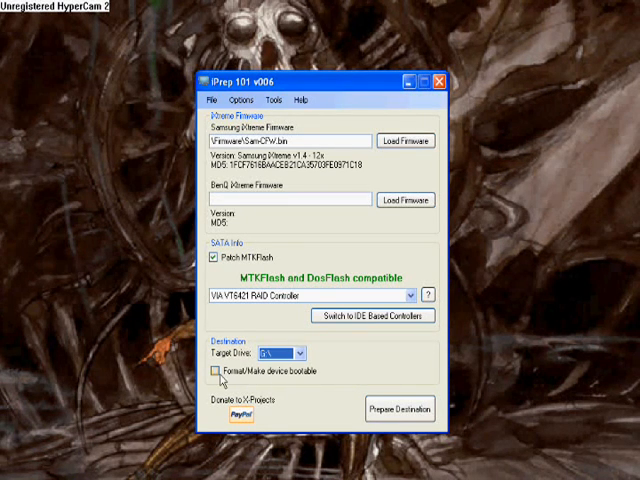
click(219, 371)
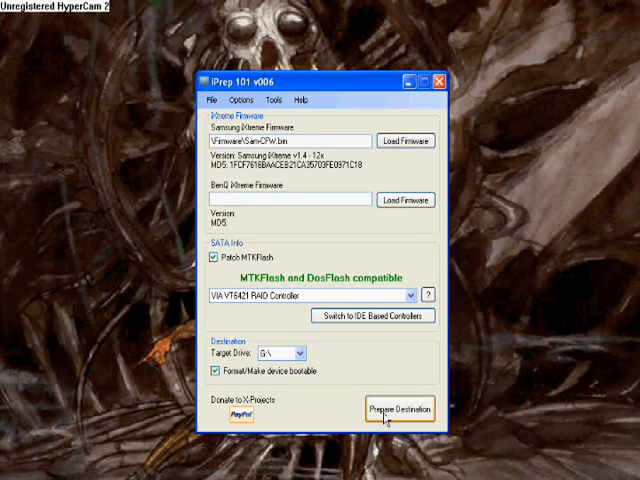
Step: Prepare the G: destination drive, acknowledge completion, and close iPrep 101
click(398, 410)
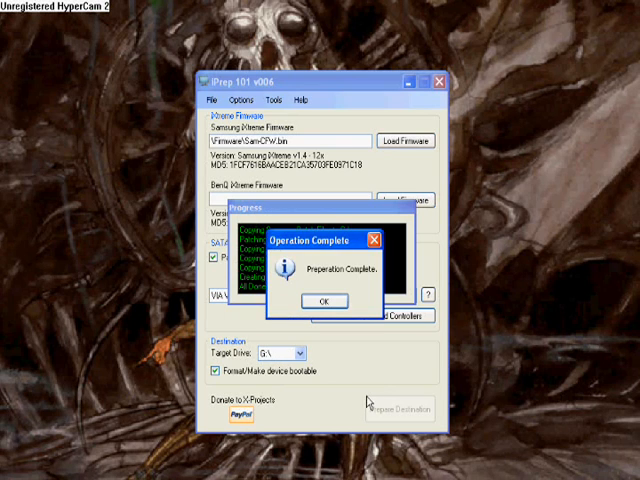
click(320, 300)
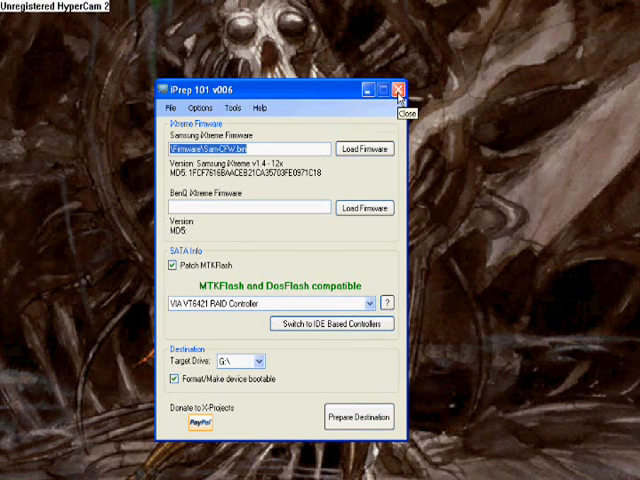
click(402, 88)
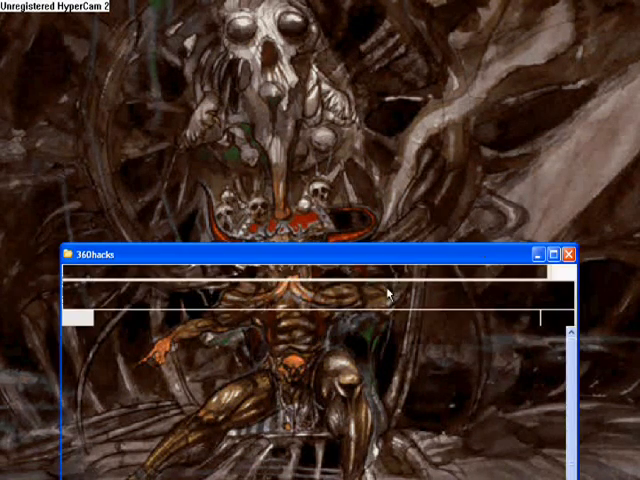